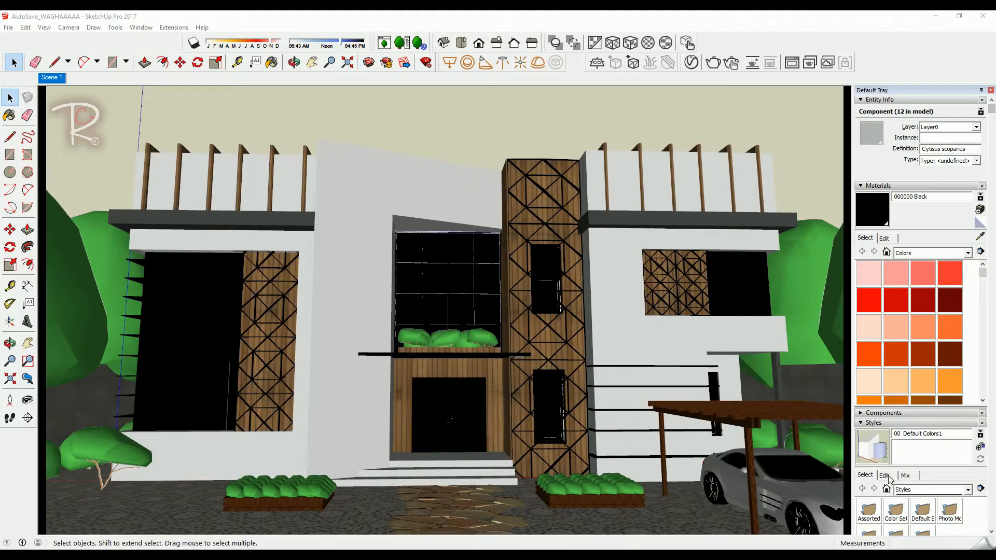
Open the Model Info Statistics page, showing about 242,677 edges and 156,154 faces.
click(883, 350)
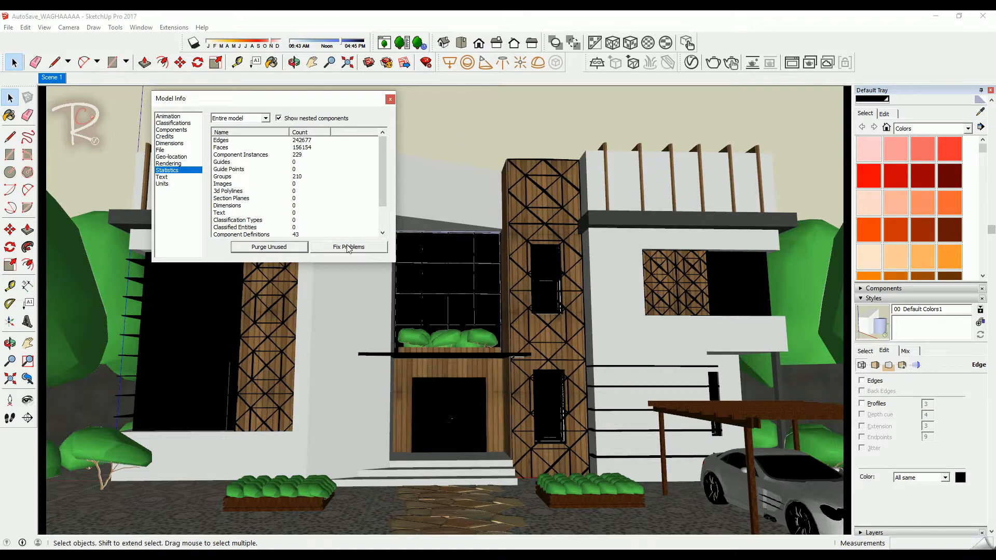
mouse_move(357, 266)
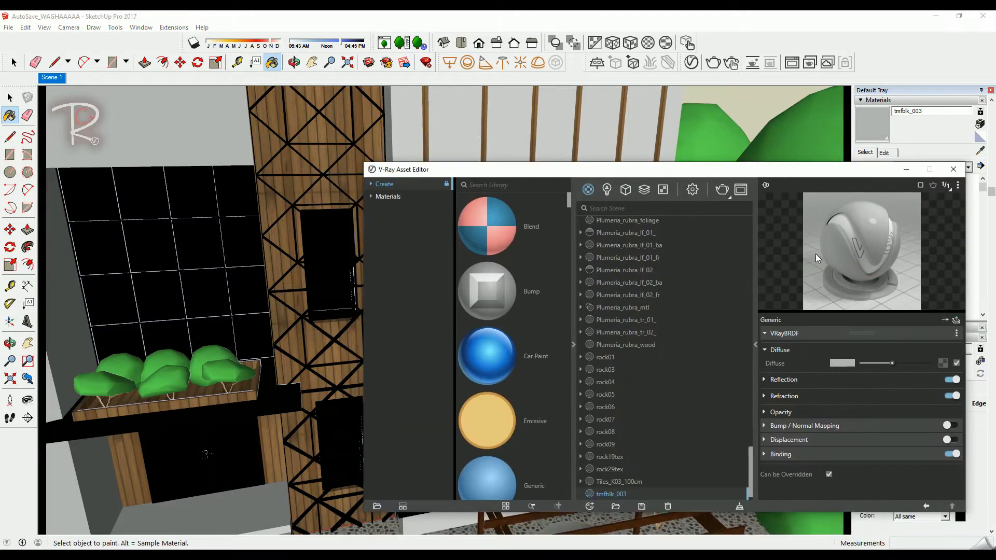
Inspect the reflection and refraction settings of the tmfblk_003 material.
click(783, 379)
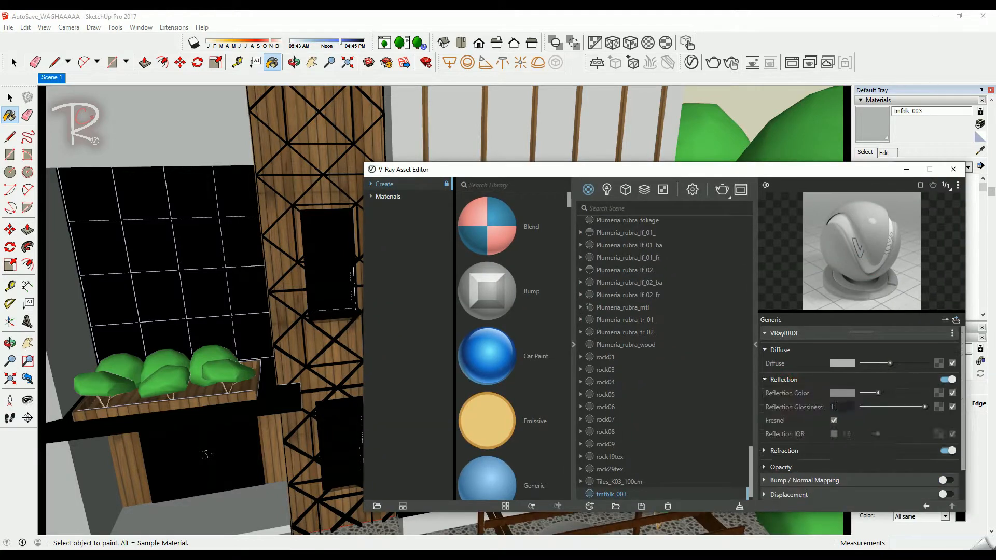
click(764, 450)
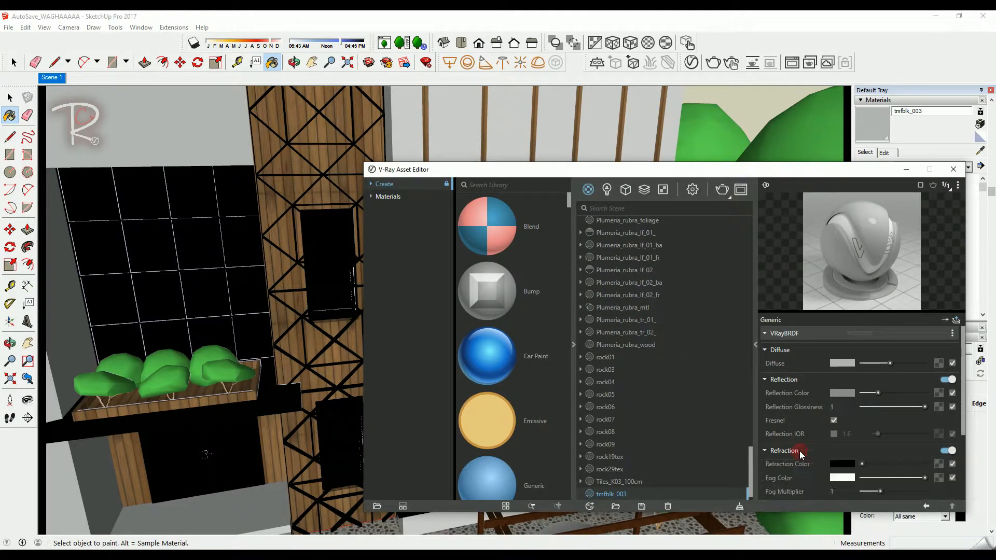
scroll(down, 3)
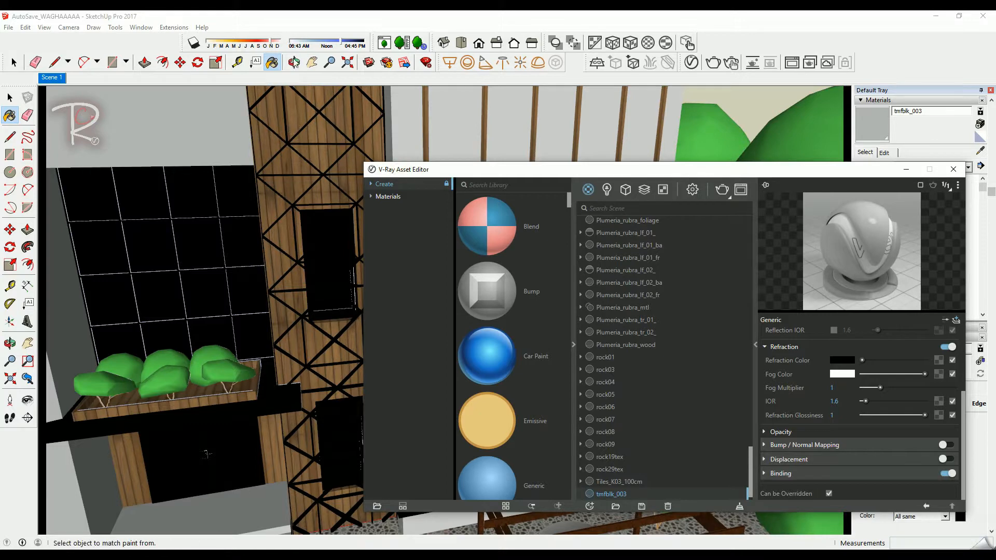
Sample Decking_Pool01 to view its diffuse and bump, then Color C01's reflection.
click(617, 493)
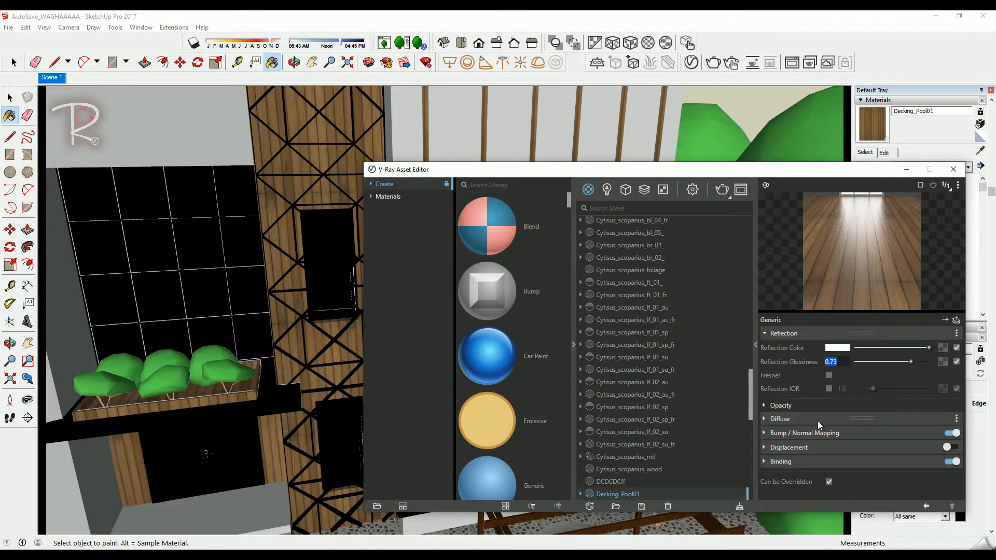
click(764, 418)
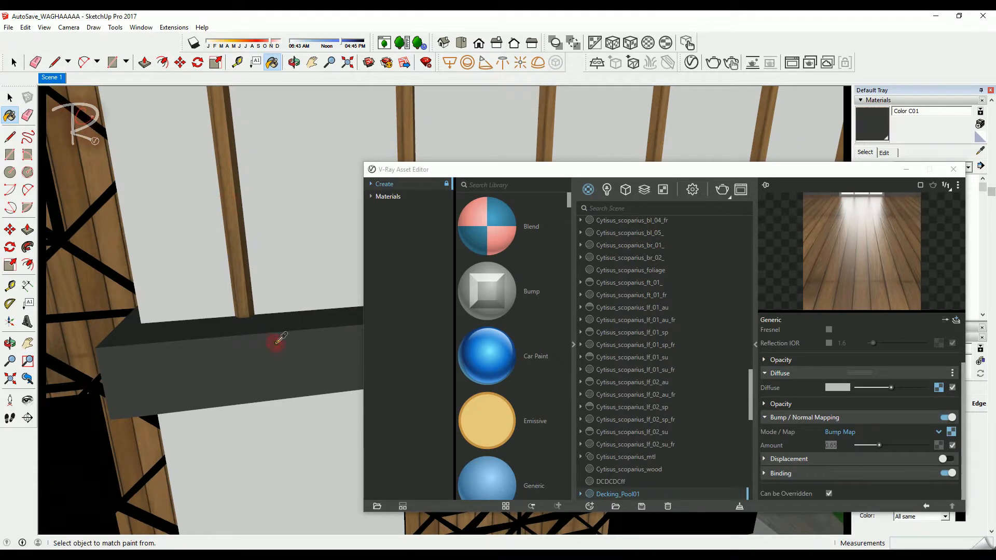
click(609, 493)
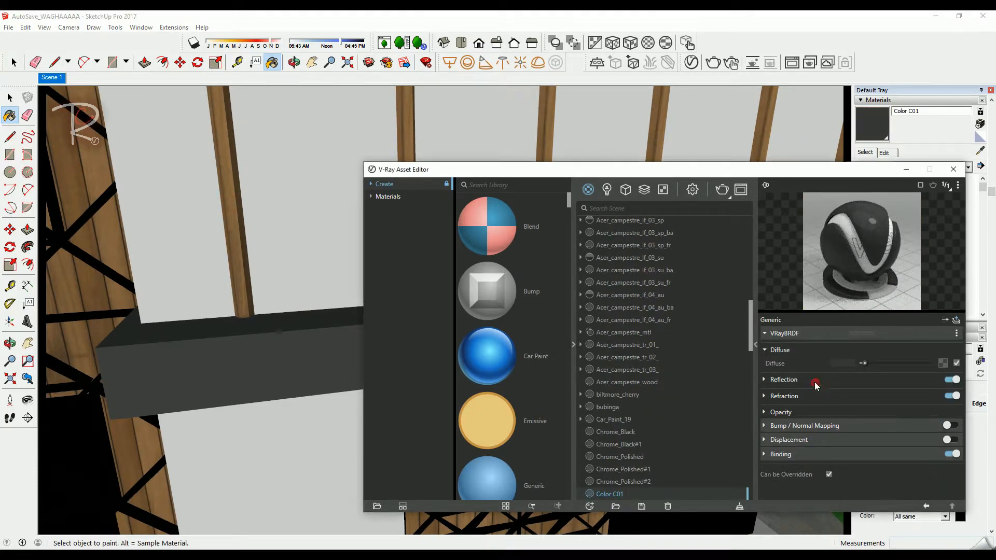
click(764, 379)
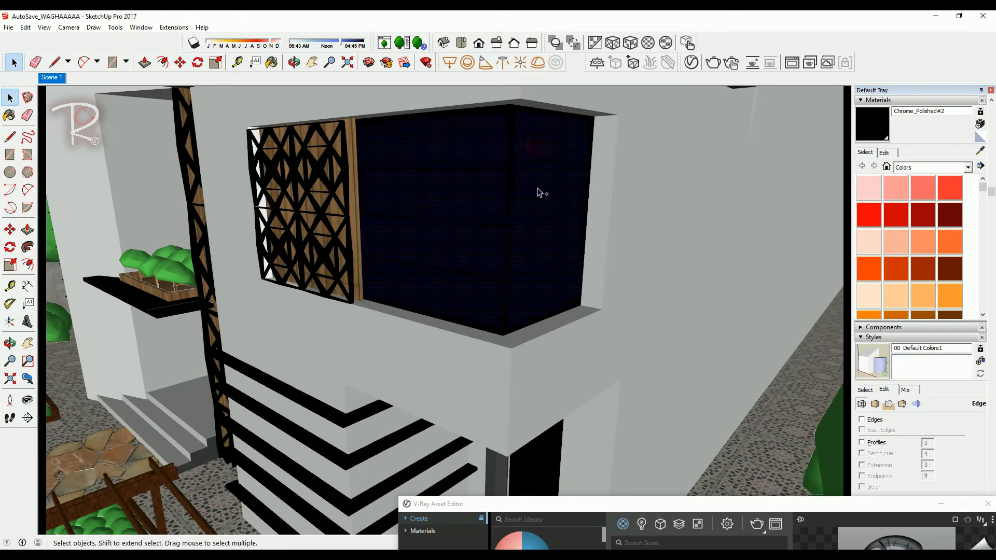
Sample the dark window's GLASSwithFOG_BLUEGREEN material and view its reflection settings.
click(271, 62)
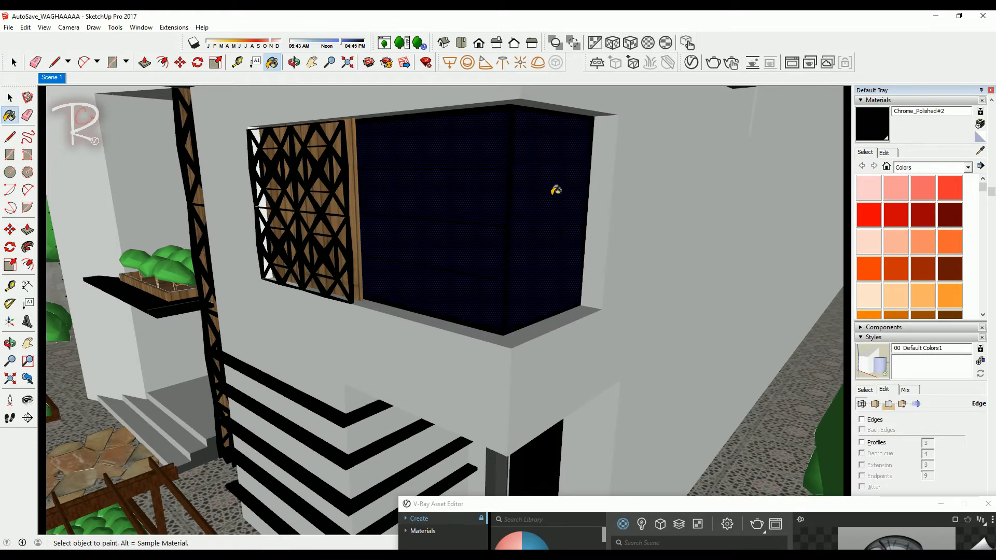
click(552, 201)
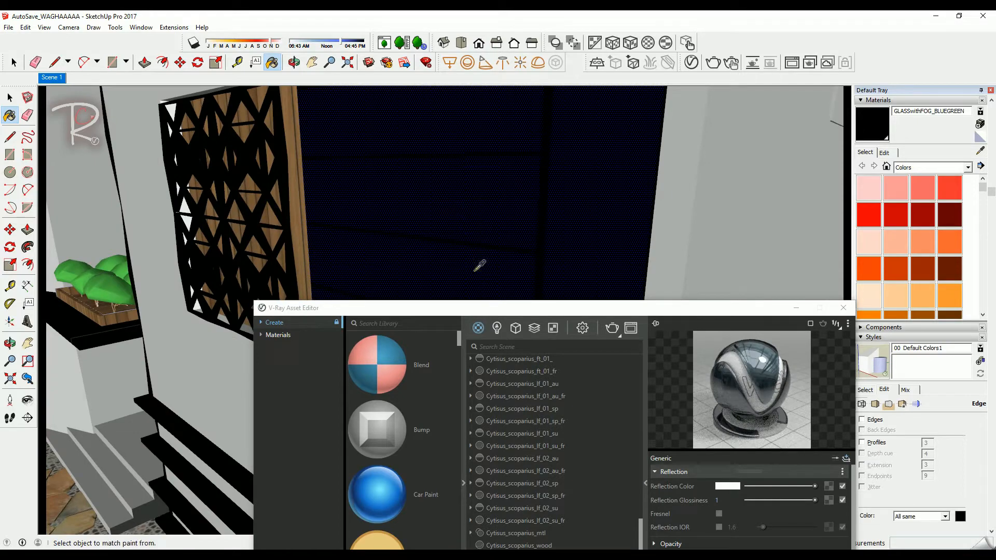
mouse_move(610, 182)
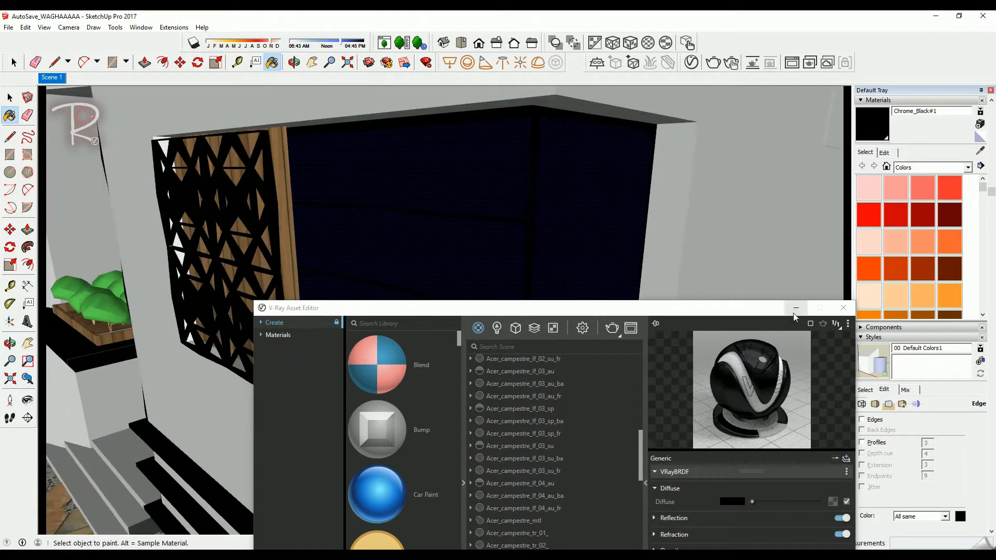
click(844, 308)
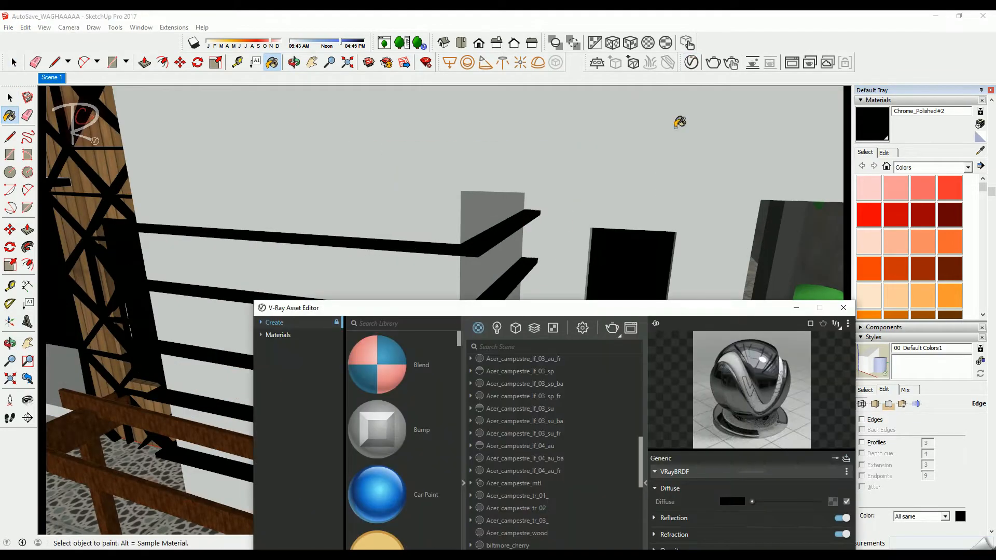
drag(292, 307, 133, 329)
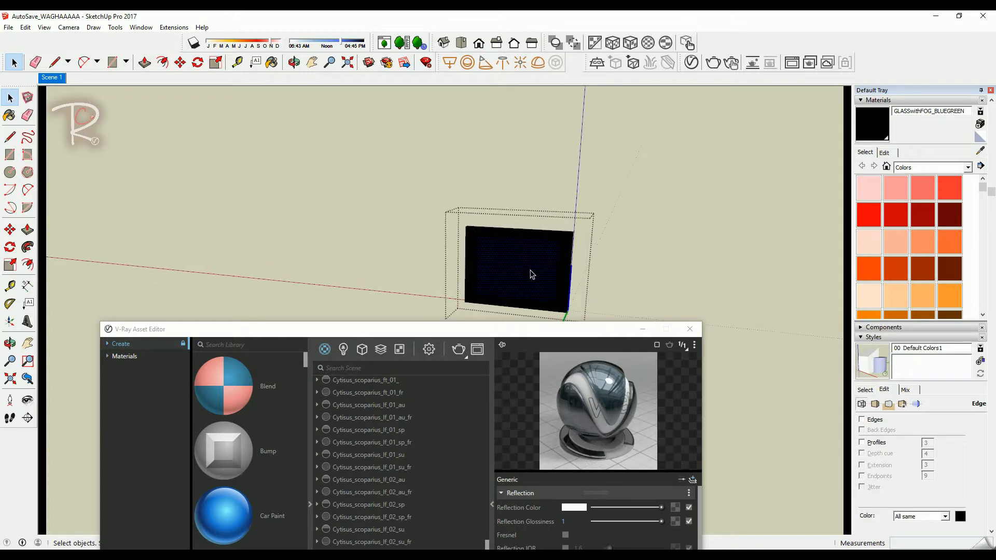
Sample the small window glass and the black ledge material under the planter.
click(274, 62)
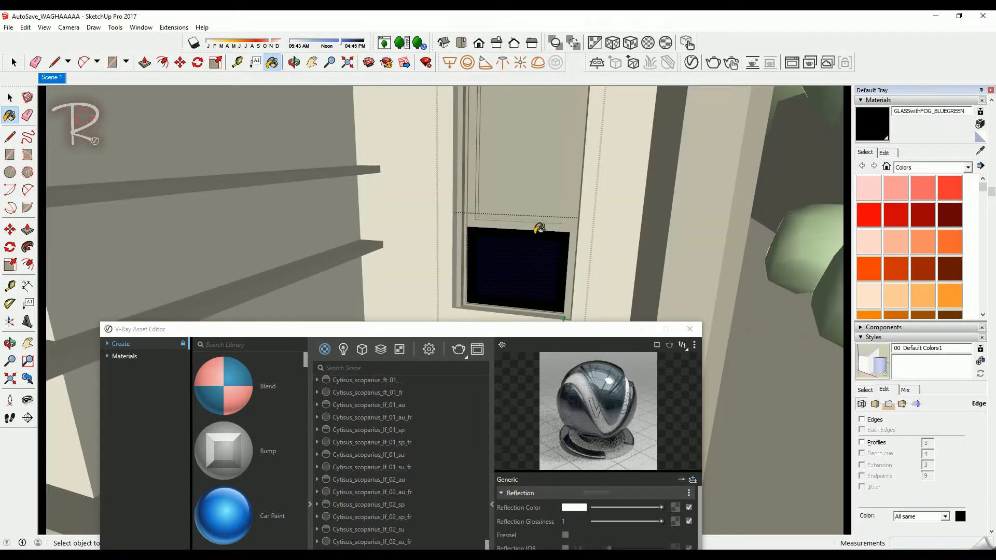
click(473, 158)
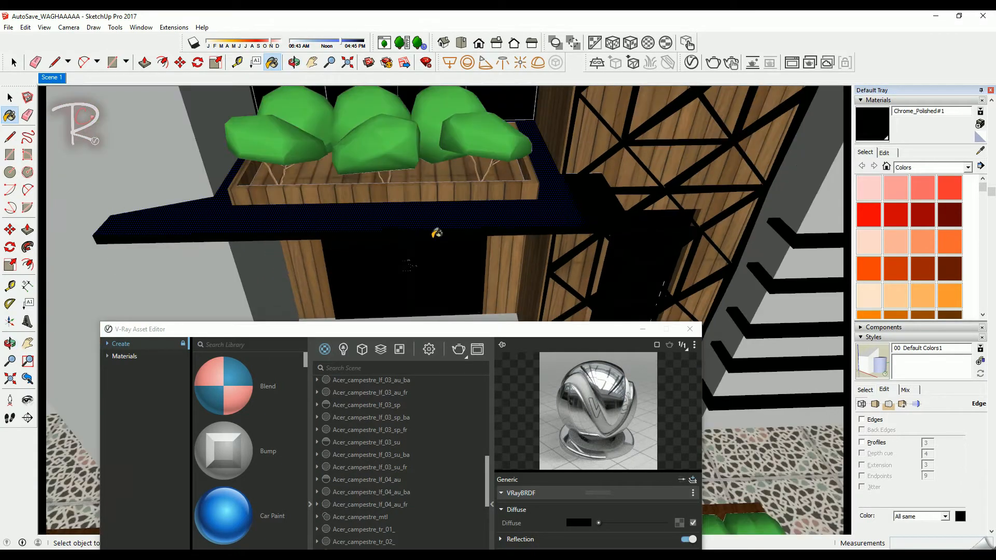
click(14, 62)
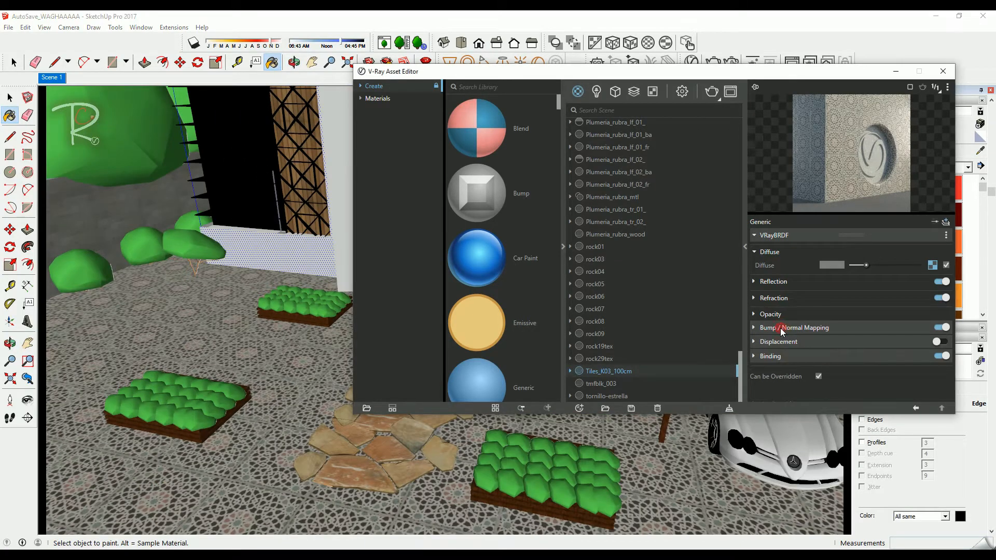
Check tile and stone path materials, then lighten 323232ff Visible Black's reflection color.
click(754, 281)
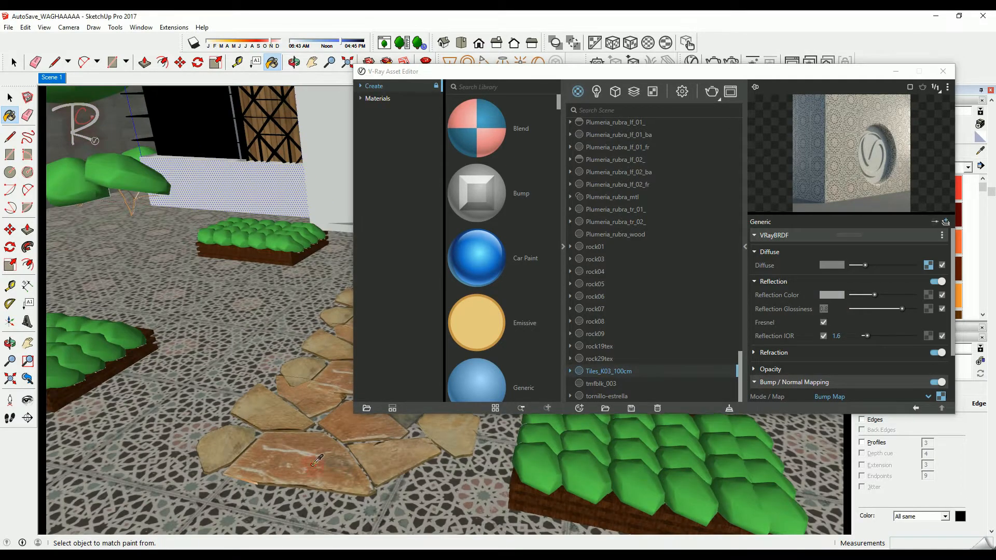
click(594, 296)
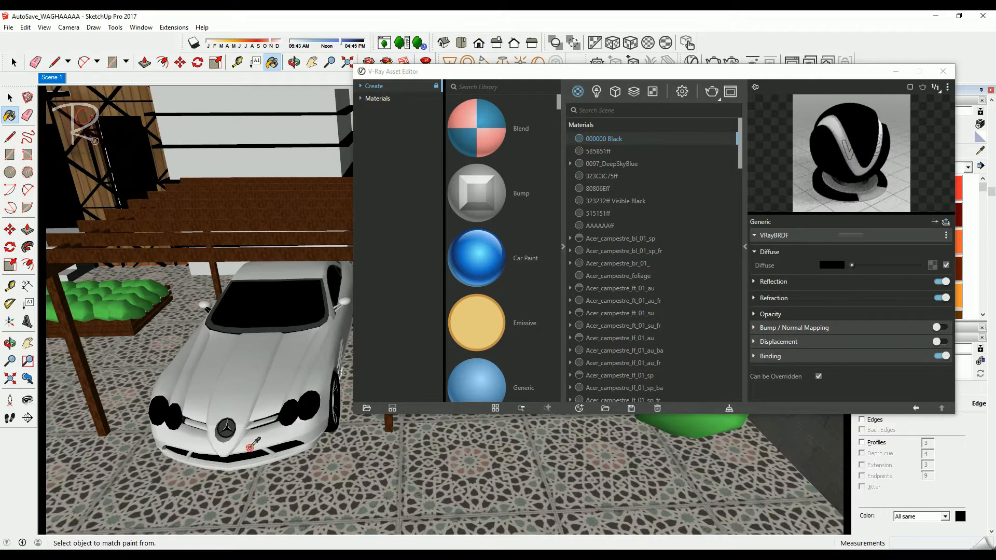
click(603, 395)
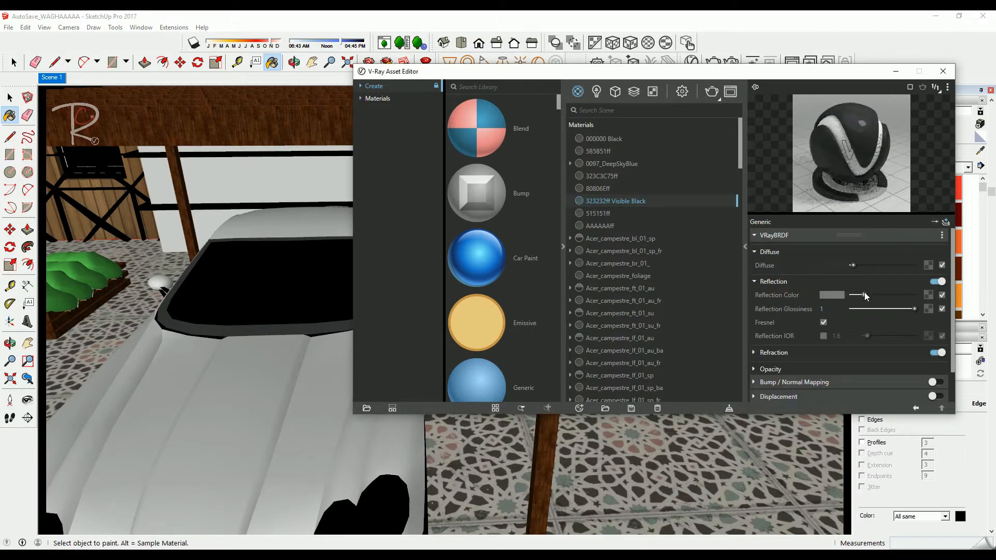
drag(880, 295, 895, 295)
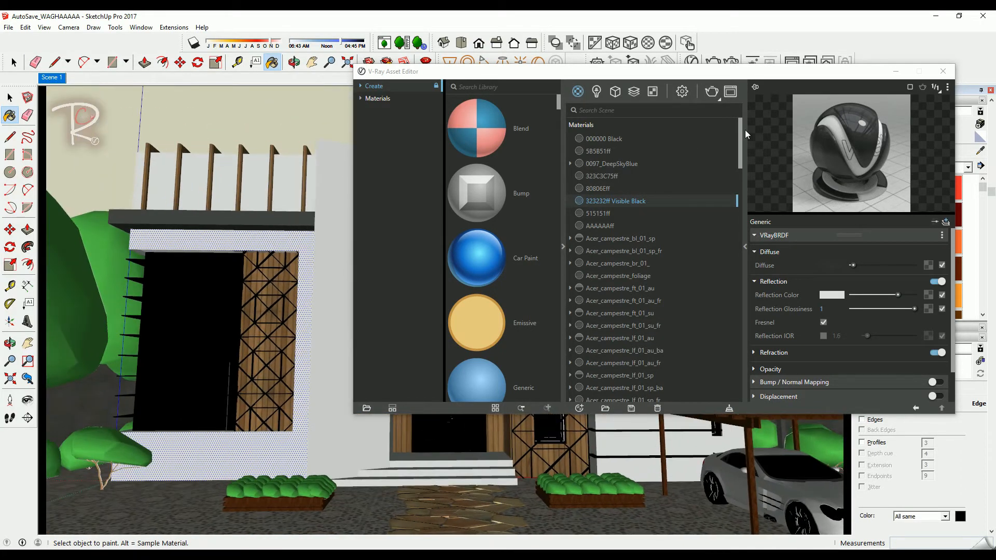
Close the V-Ray Asset Editor and scroll through the Laubwerk plant list.
click(942, 71)
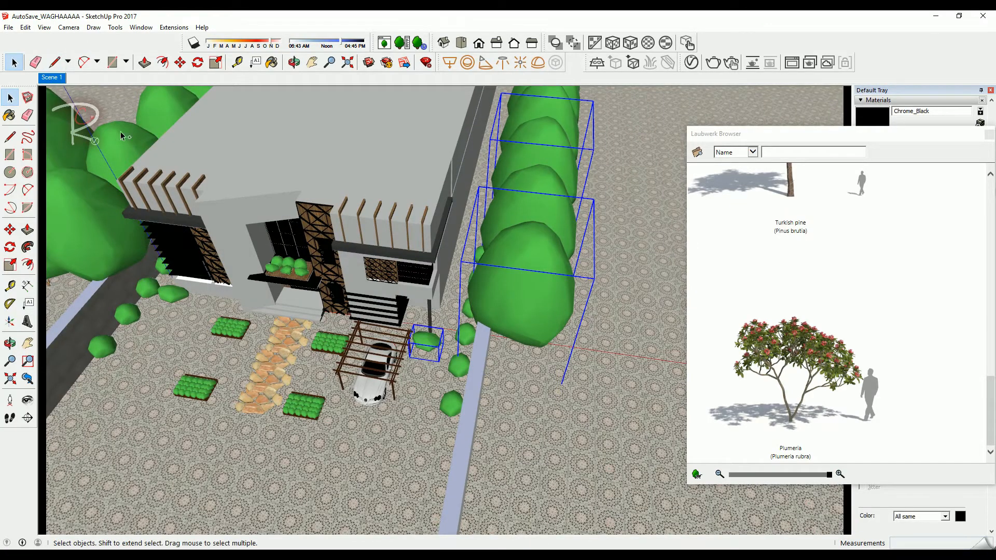
scroll(down, 3)
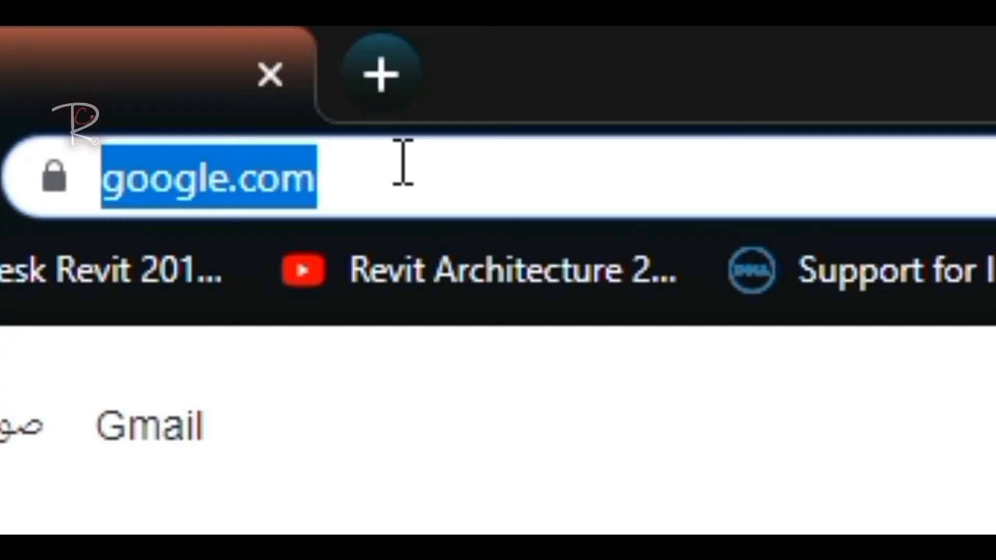
Search Google for Laubwerk and add the free Plants Kit Freebie to the cart.
text(Laubwerk)
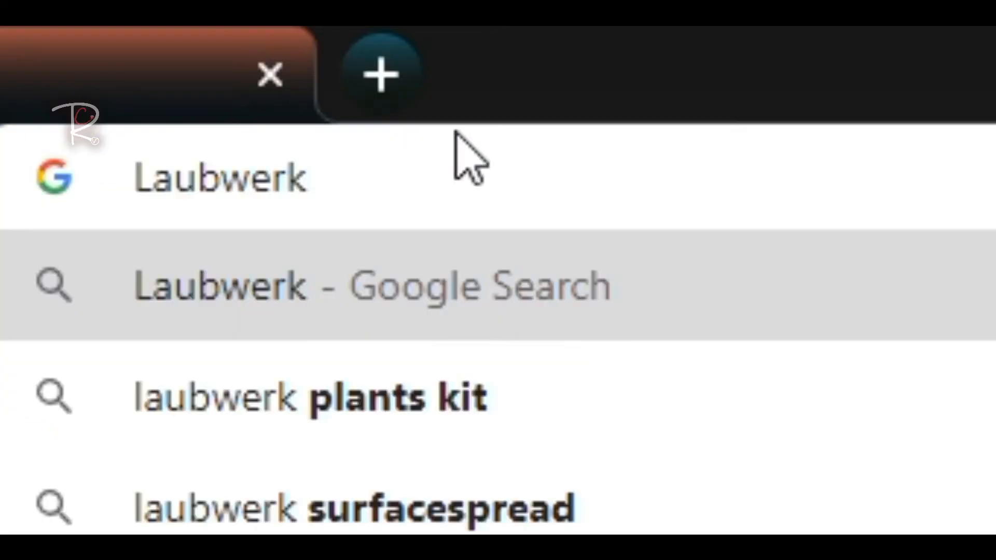
click(373, 285)
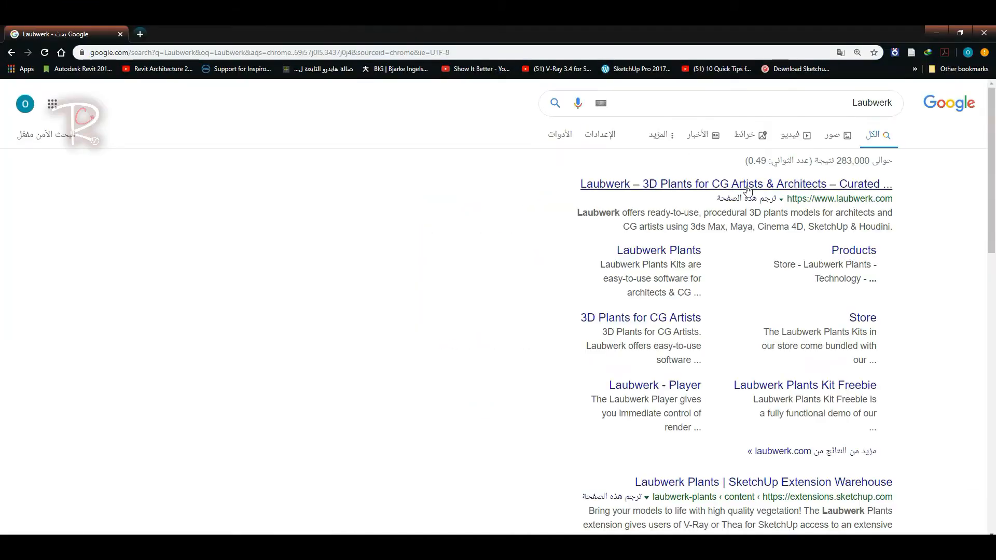
click(735, 184)
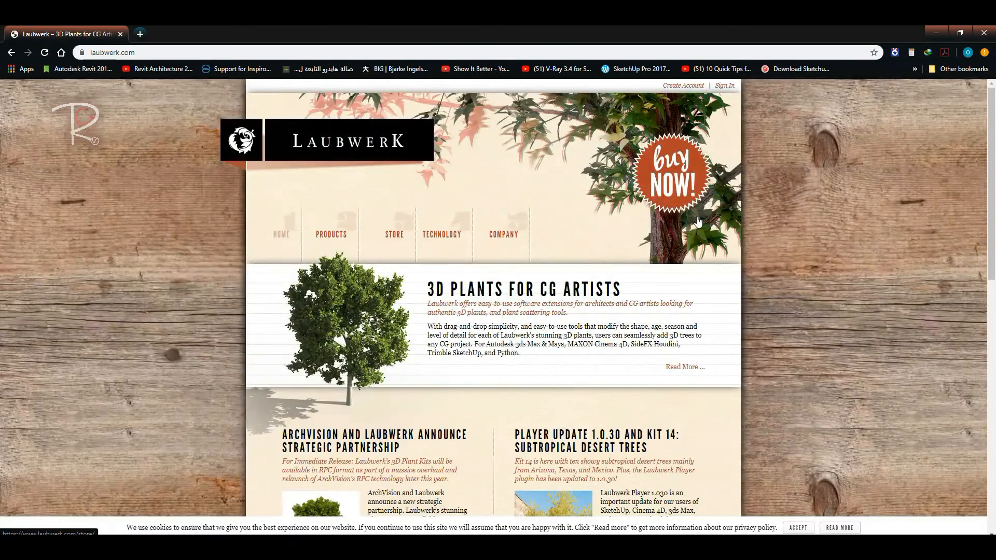
click(394, 235)
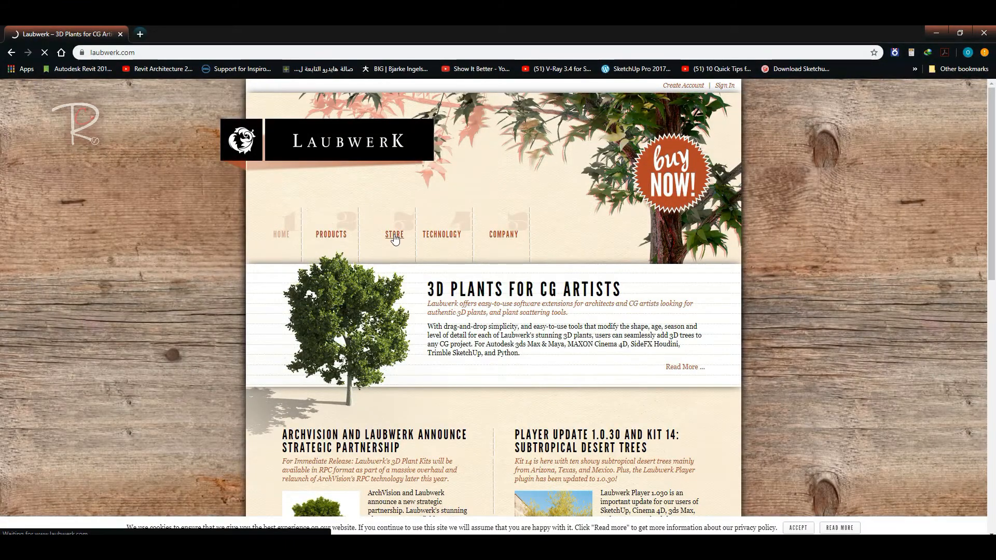
click(394, 234)
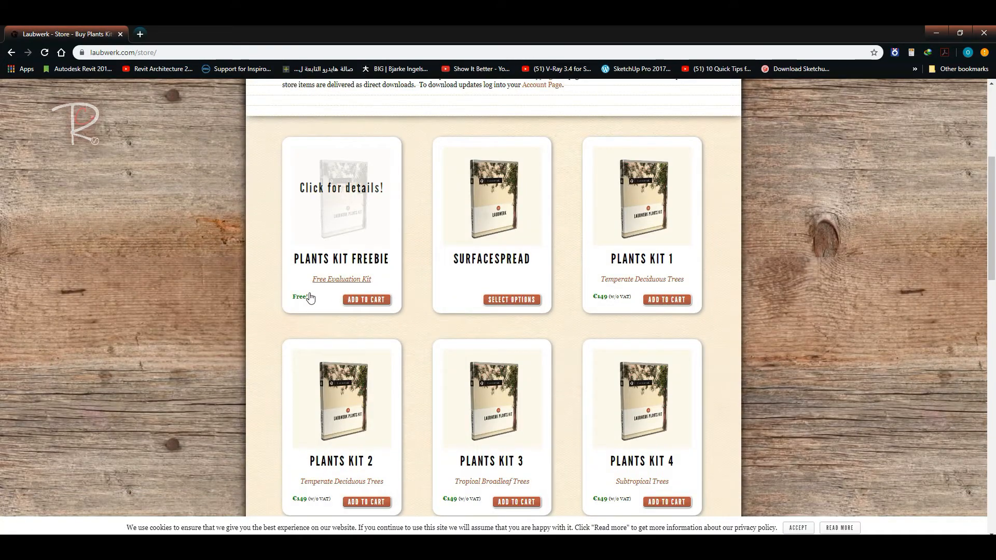
click(365, 300)
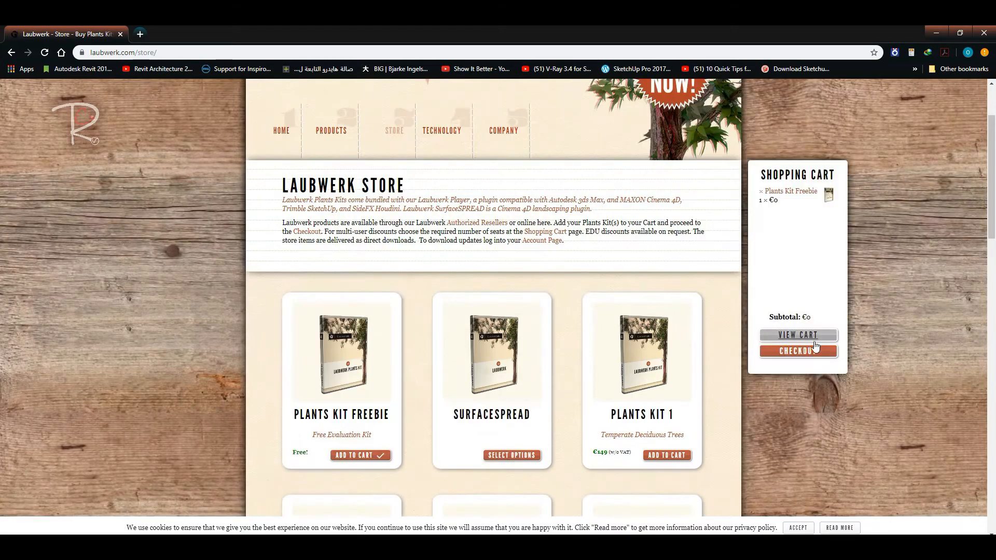
click(797, 351)
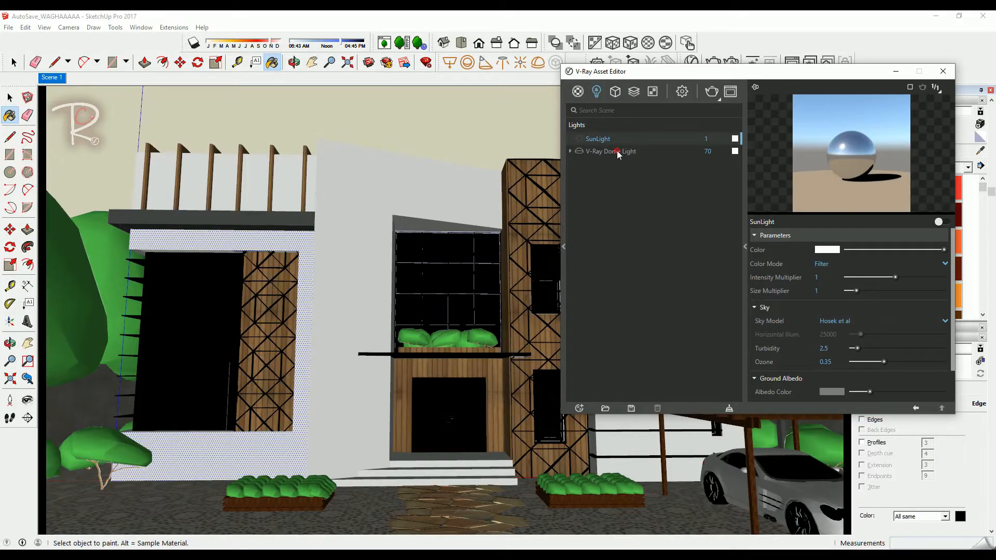
click(608, 151)
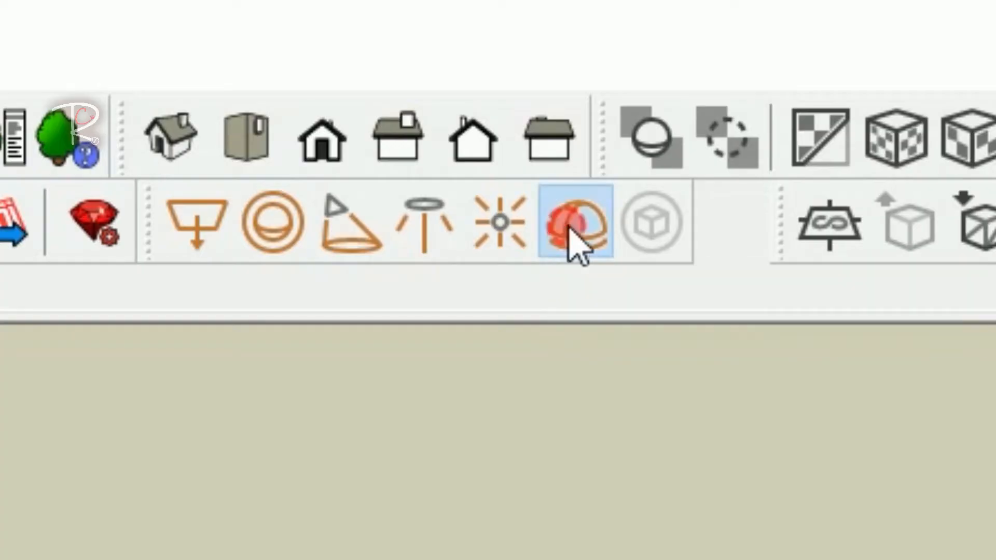
click(573, 222)
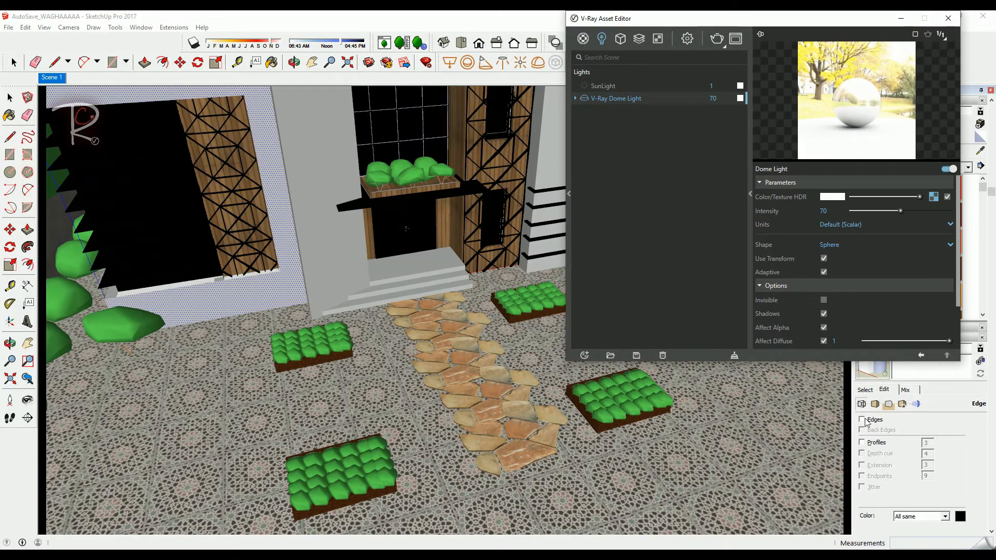
click(862, 419)
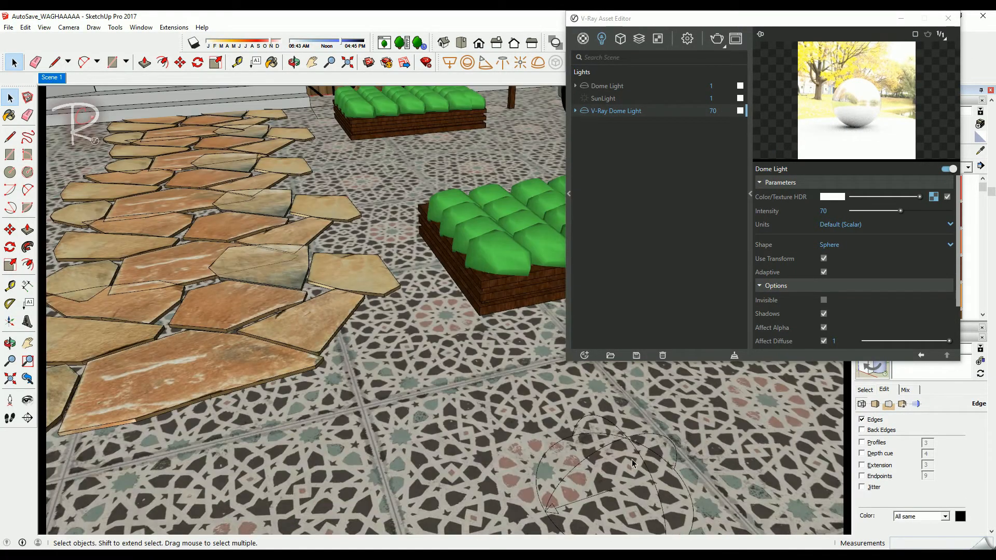
click(197, 62)
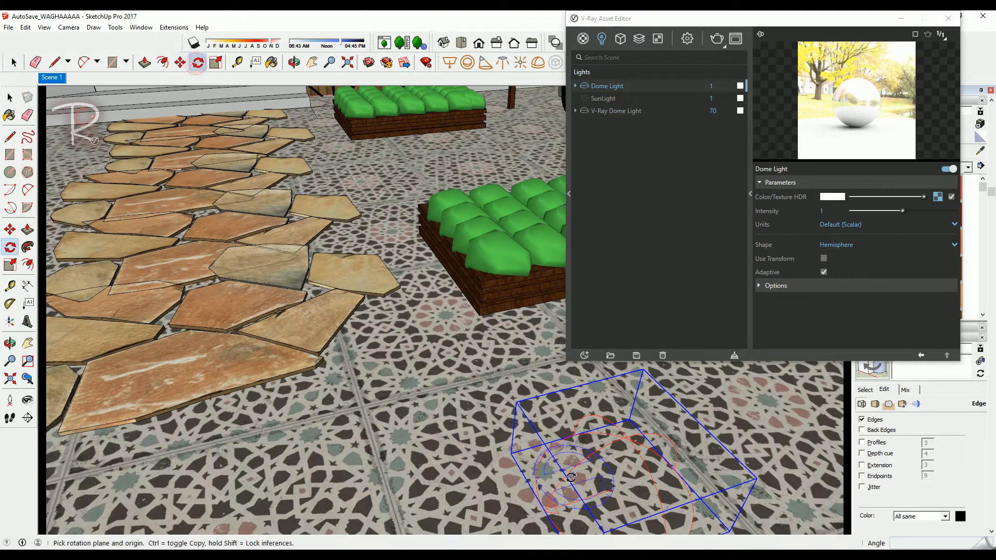
drag(571, 476, 514, 492)
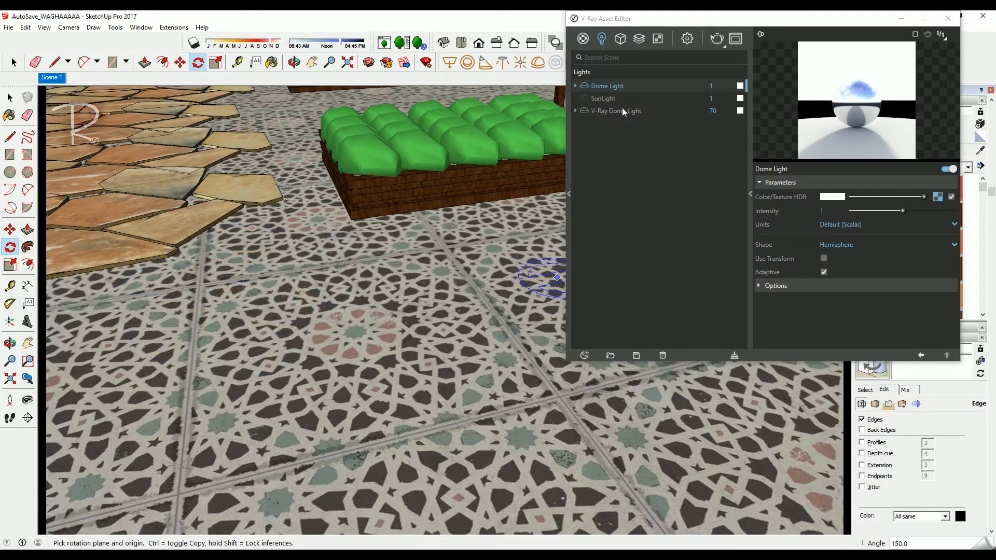
click(602, 98)
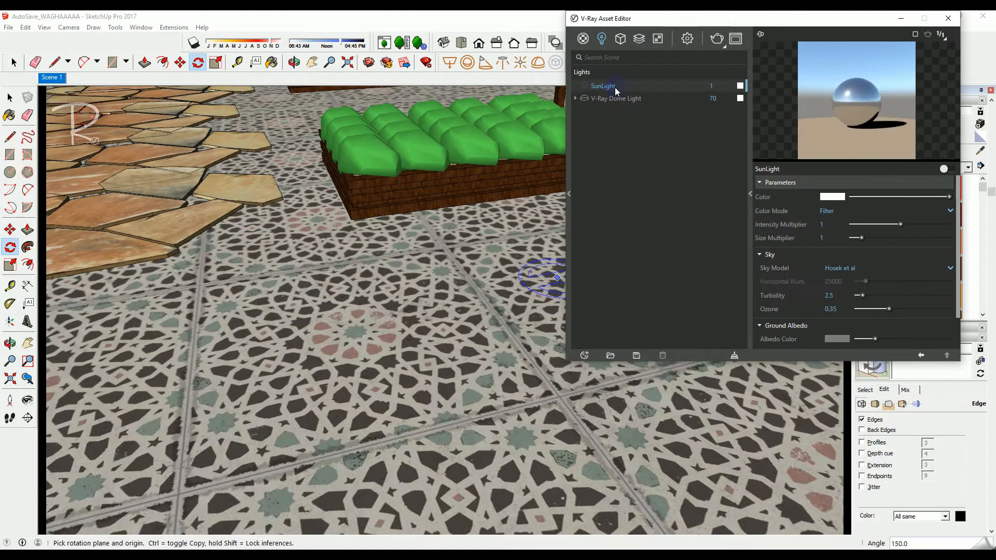
Load an HDR image from the HDRi Collection folder as the Dome Light texture.
click(615, 98)
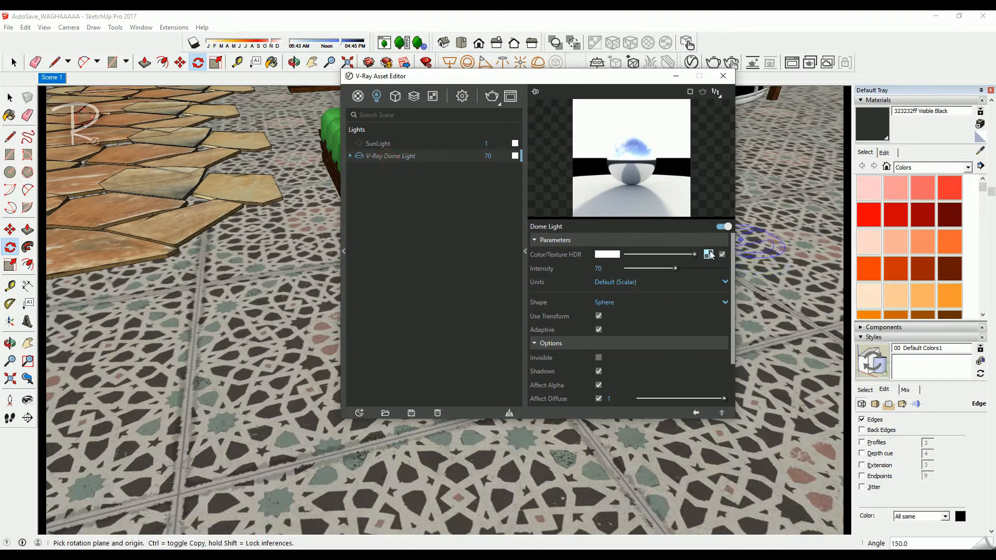
click(708, 254)
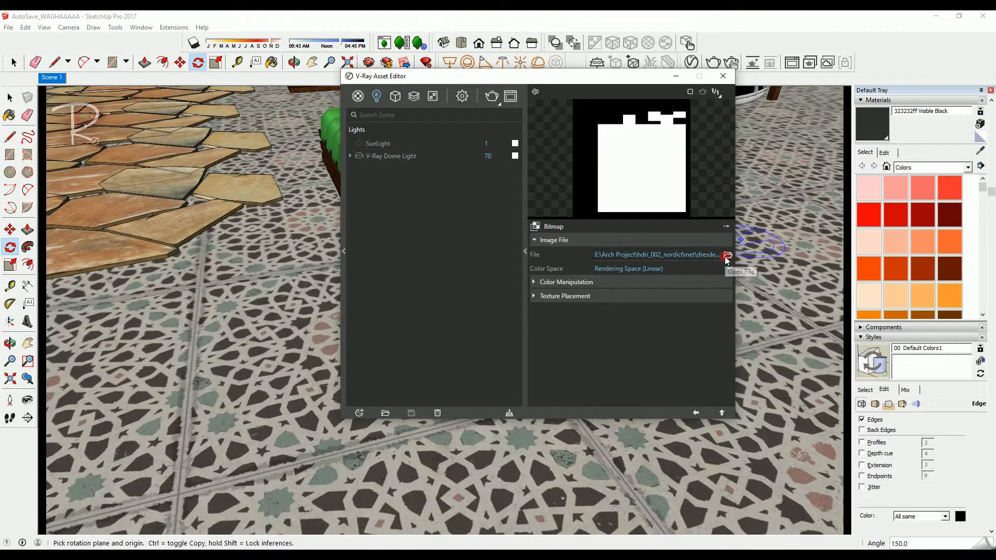
click(727, 254)
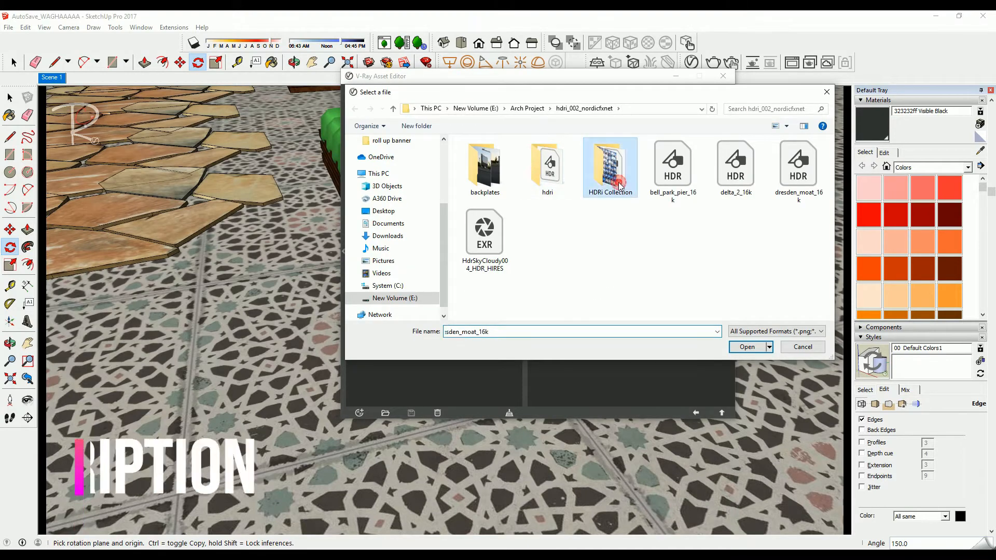
double_click(609, 161)
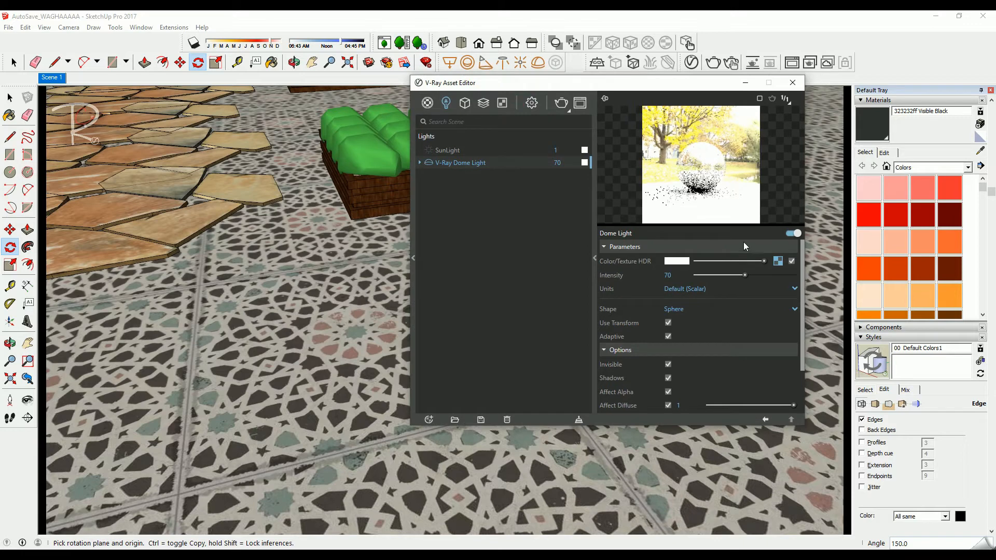
mouse_move(709, 362)
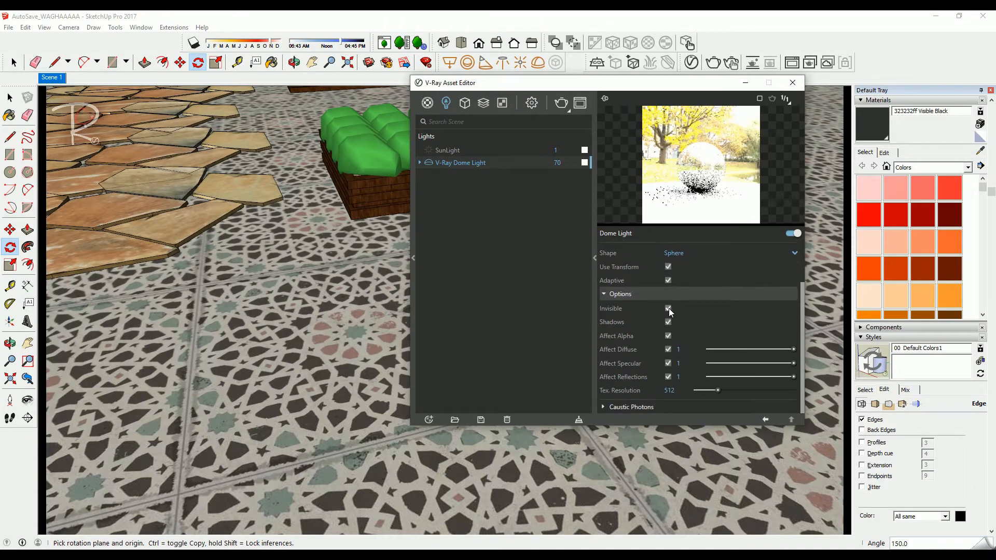
Switch the Dome Light's Invisible option off, then back on, to compare.
click(667, 308)
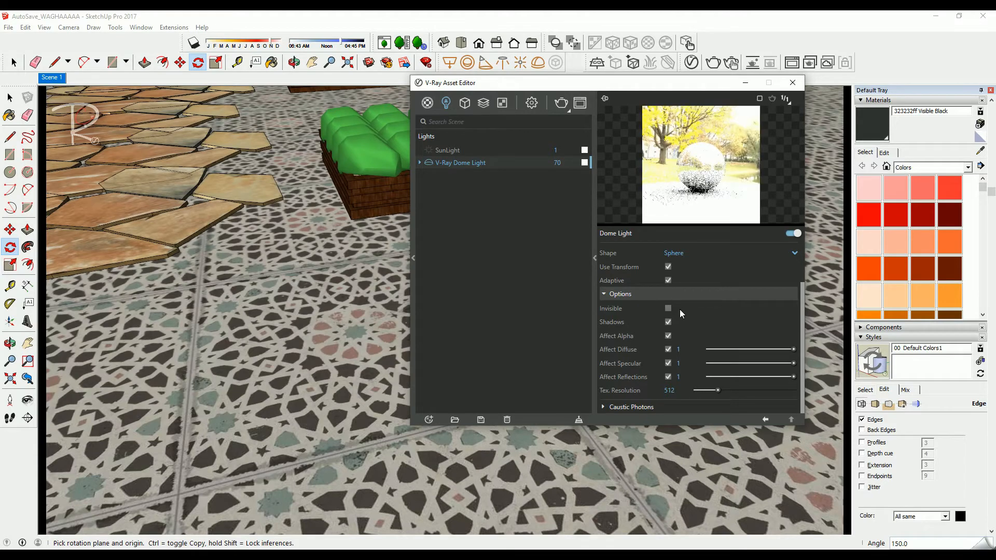
click(604, 246)
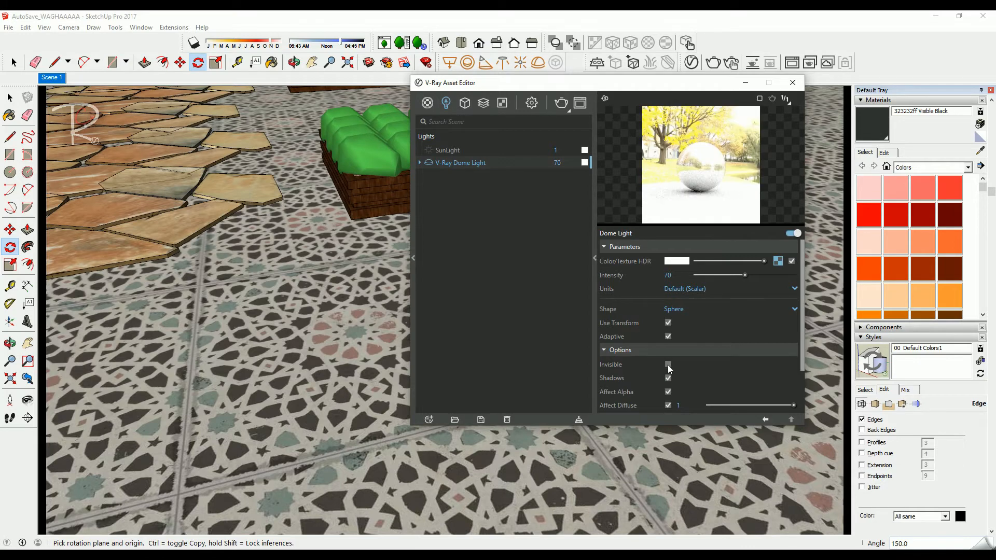
click(668, 364)
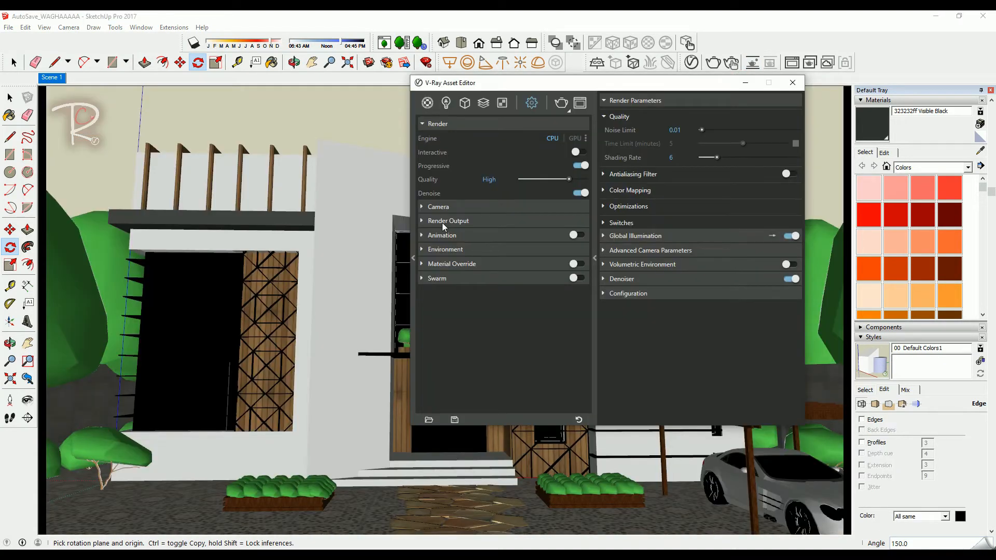
mouse_move(442, 227)
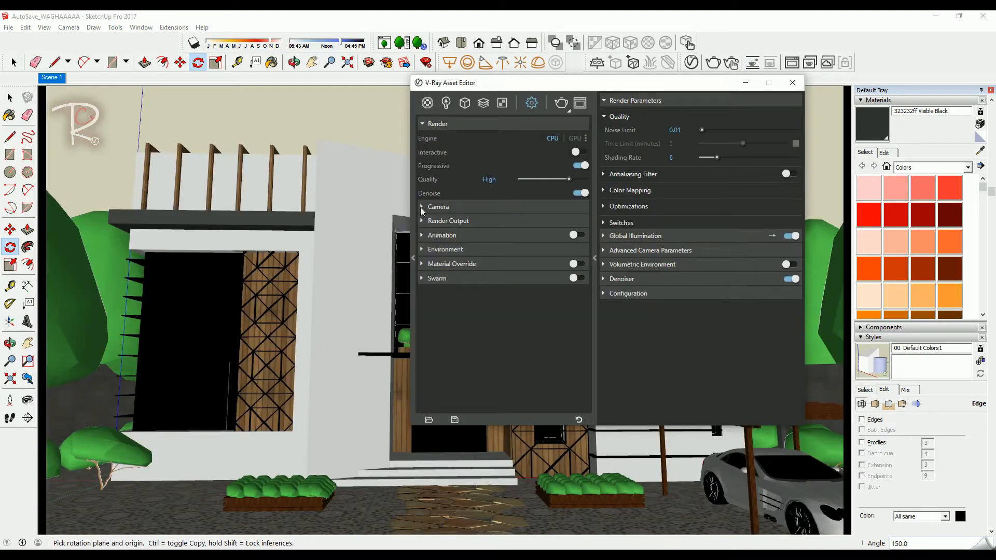
Enable V-Ray camera exposure at EV 14 with a pale blue white balance.
click(437, 207)
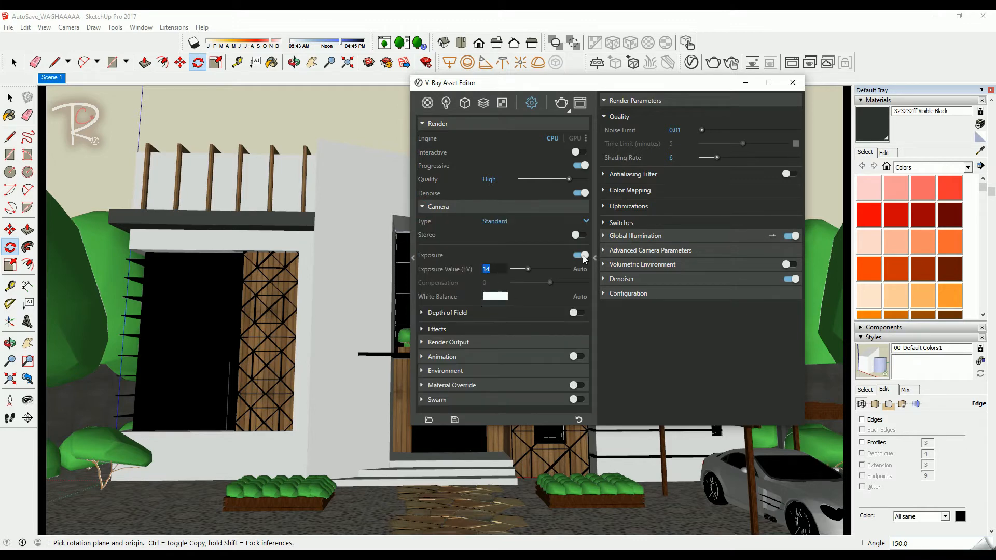
click(494, 297)
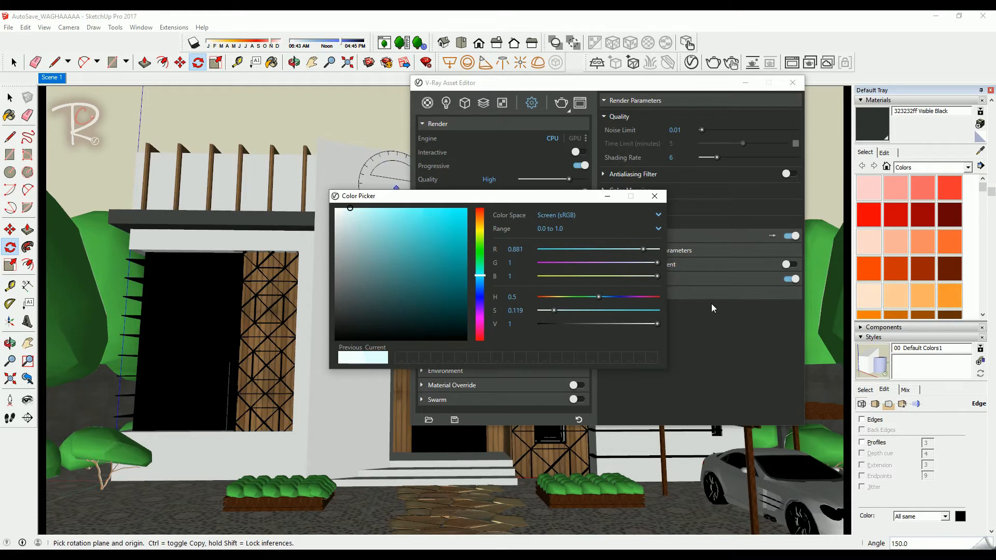
click(654, 196)
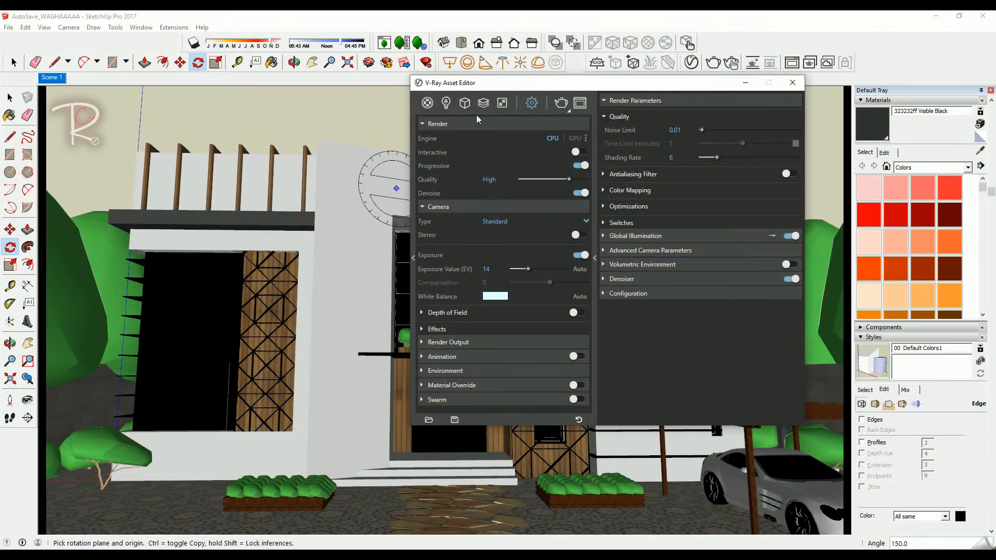
click(438, 123)
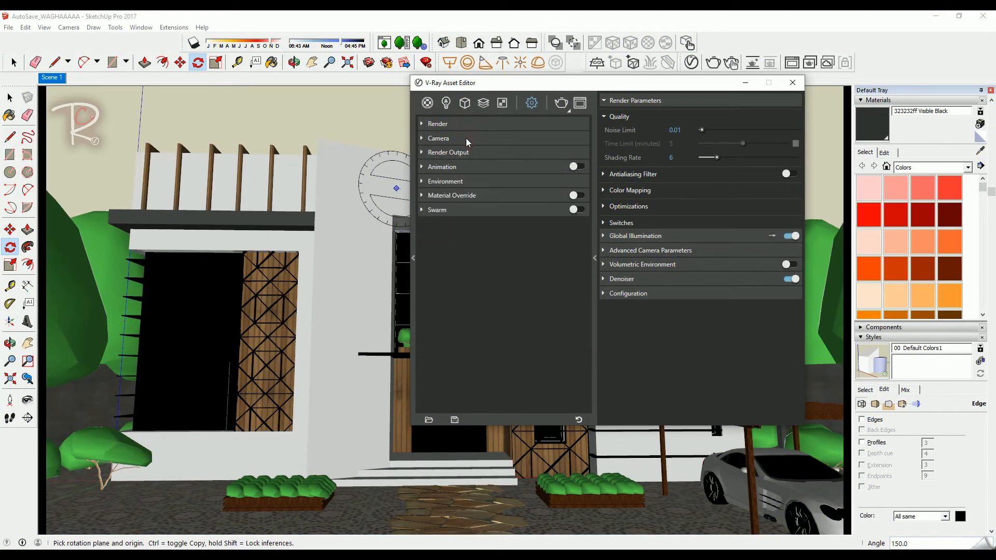
drag(449, 82, 569, 110)
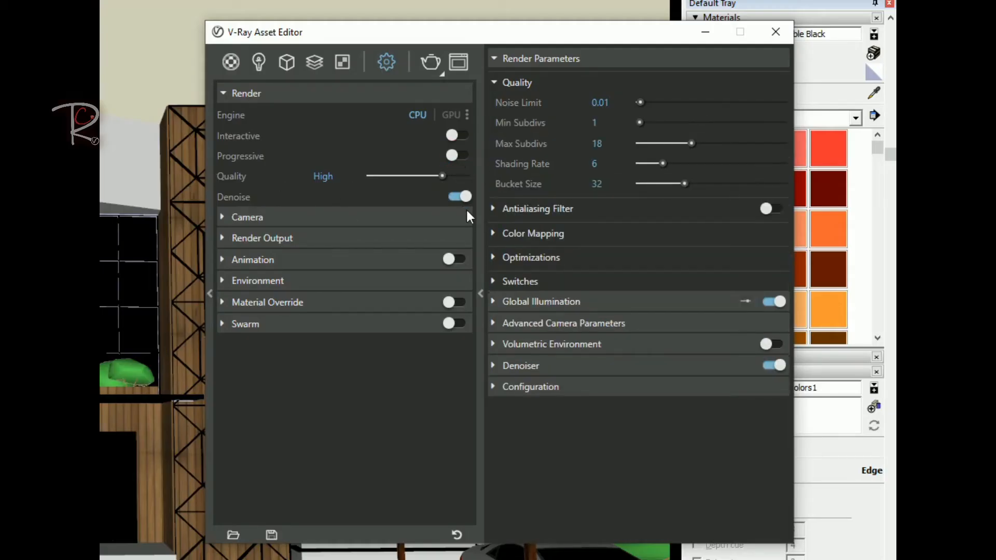
Set Render Output to 1800×1012 (16:9) and auto-save PNGs into a new Desktop folder.
click(247, 217)
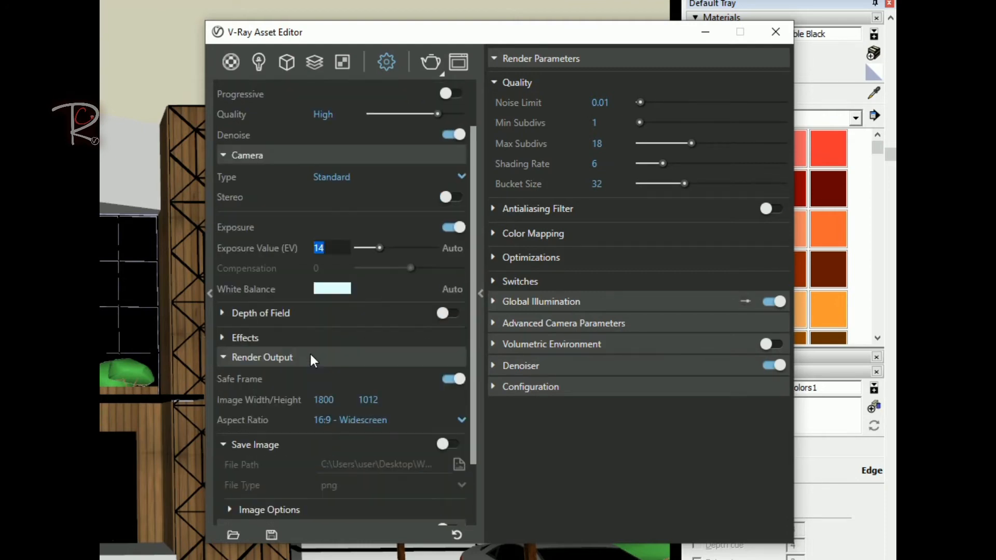
scroll(down, 3)
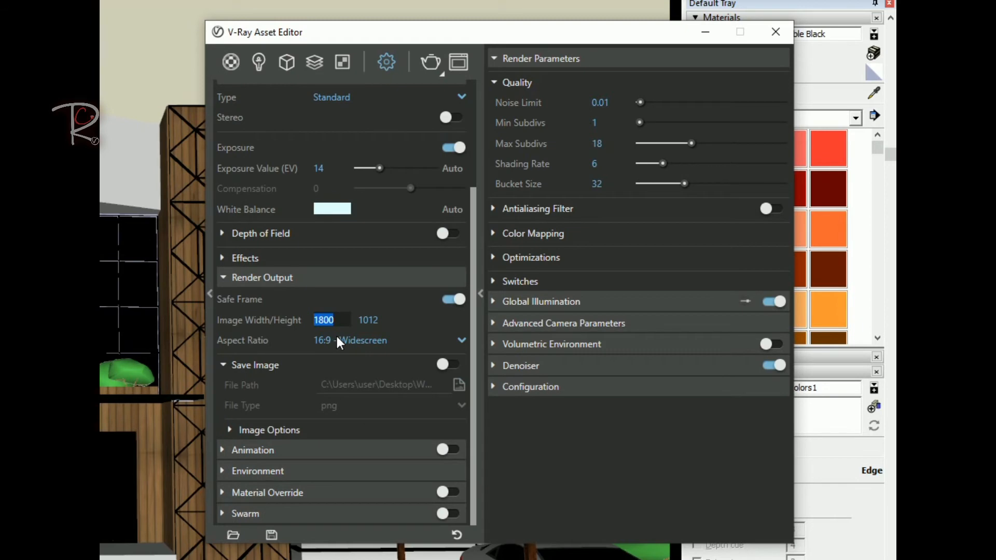
mouse_move(285, 452)
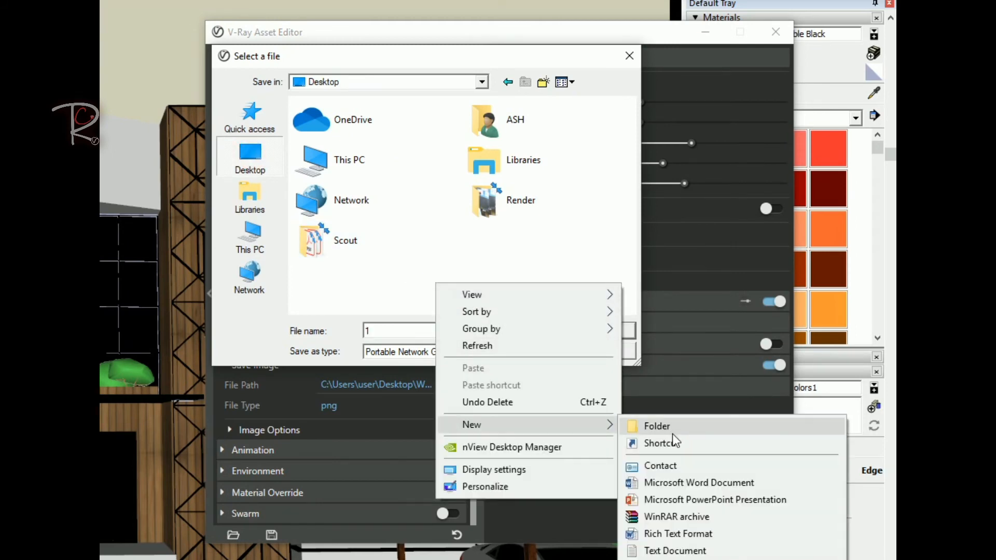
click(656, 427)
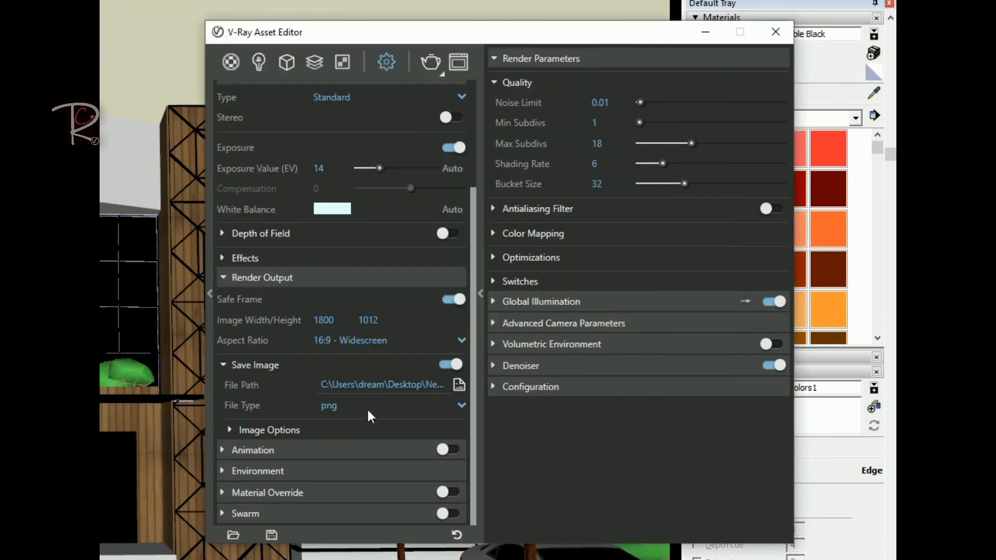
click(252, 449)
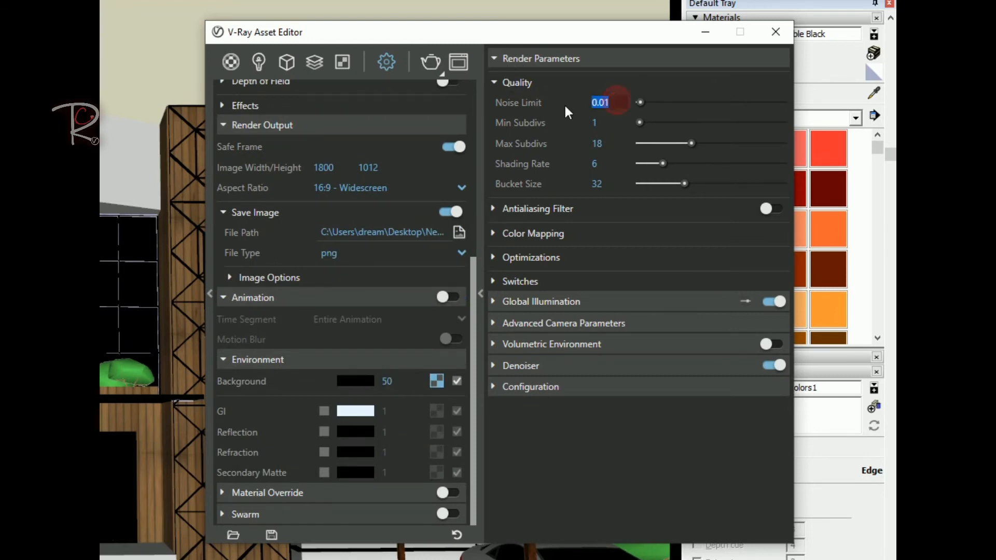
Select the Noise Limit and Bucket Size values, then show the Global Illumination settings.
click(608, 123)
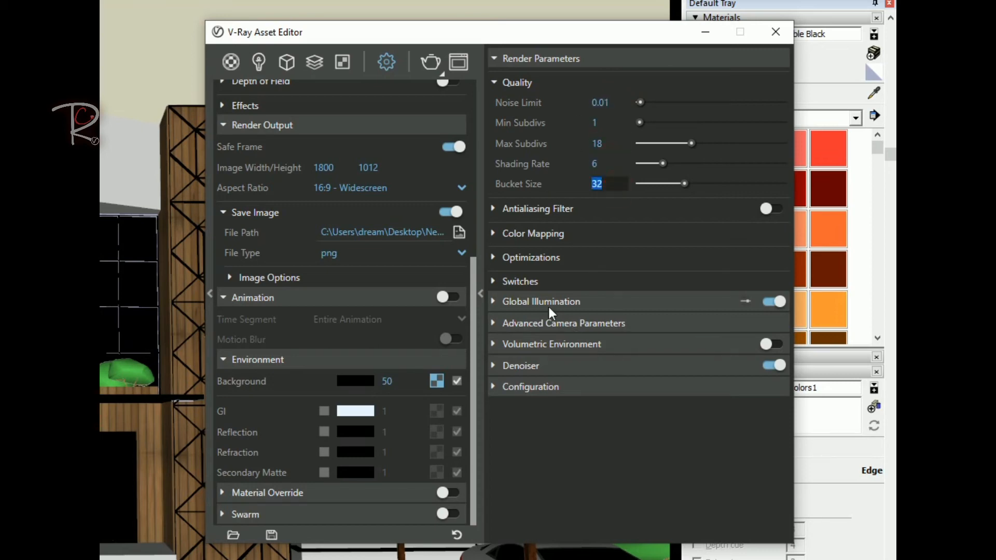
click(541, 301)
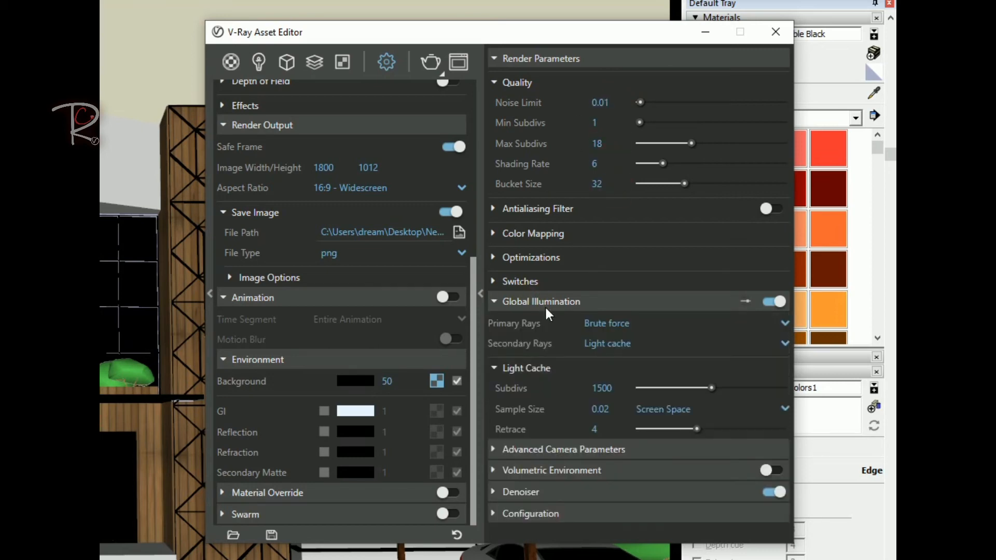
click(600, 409)
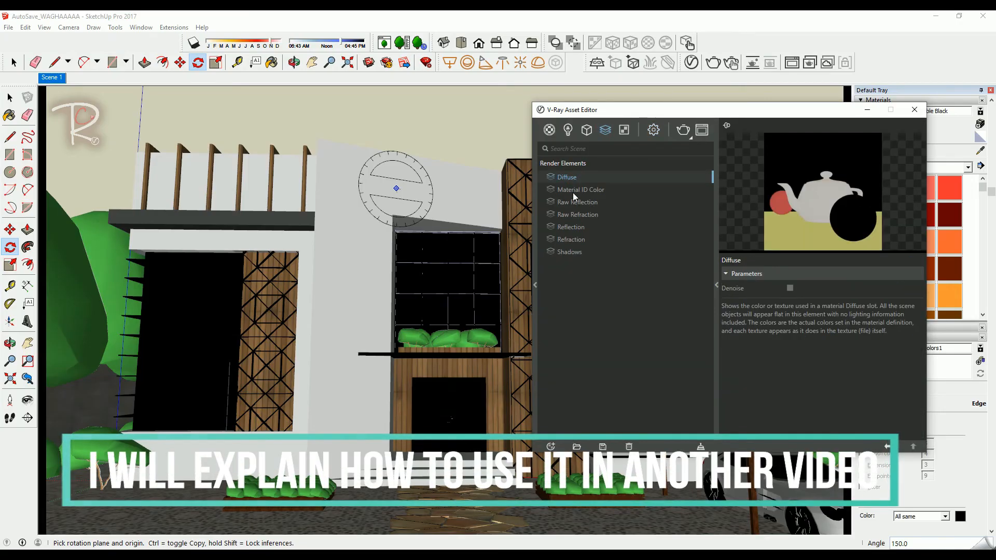
View the Raw Refraction and Shadows render elements, including the Shadows Denoise parameter.
click(577, 214)
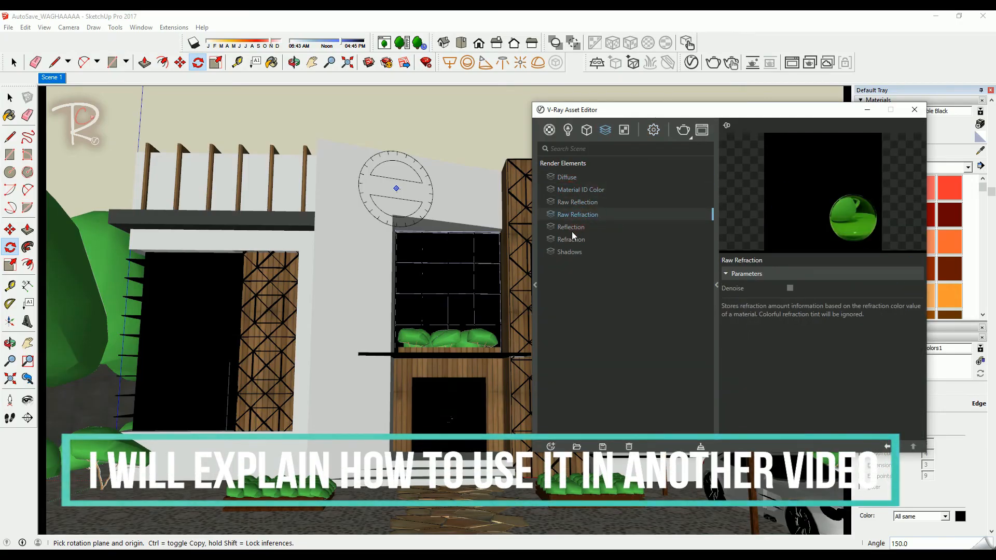
click(569, 251)
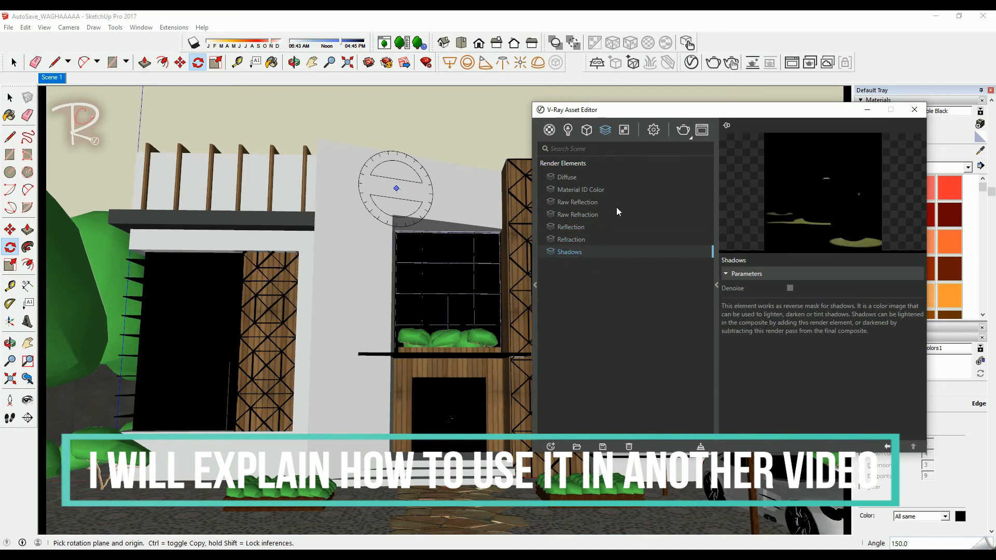